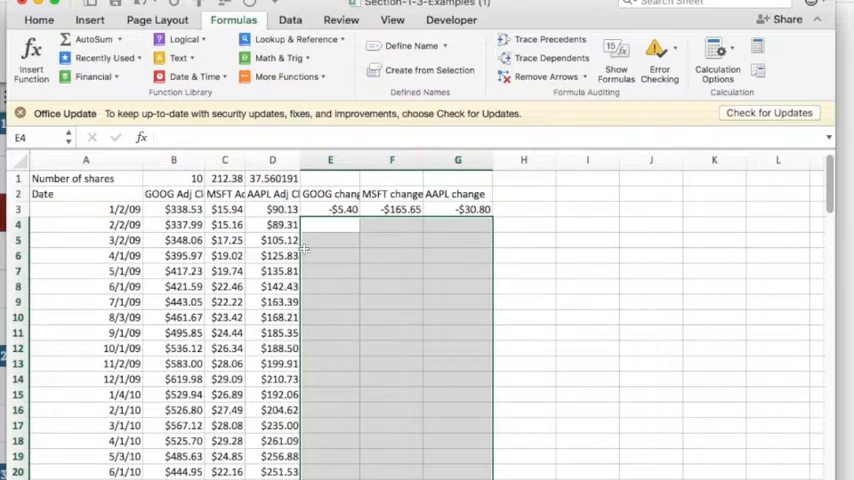
pyautogui.moveTo(178, 190)
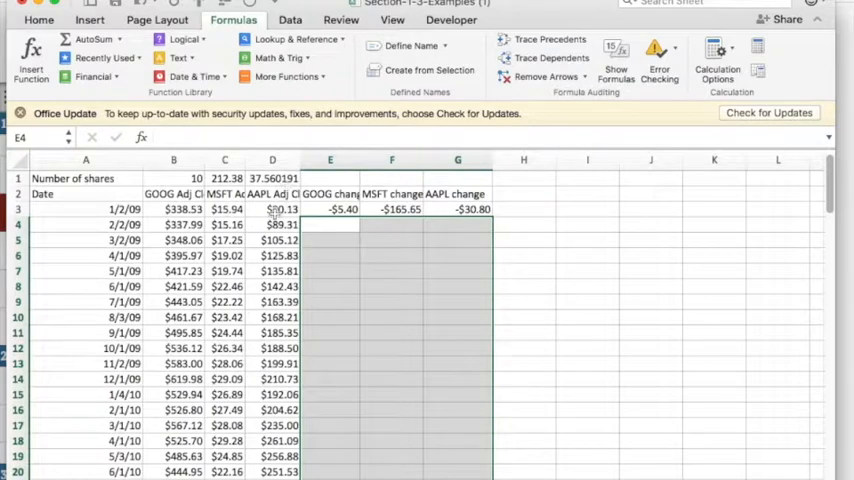
pyautogui.moveTo(172, 279)
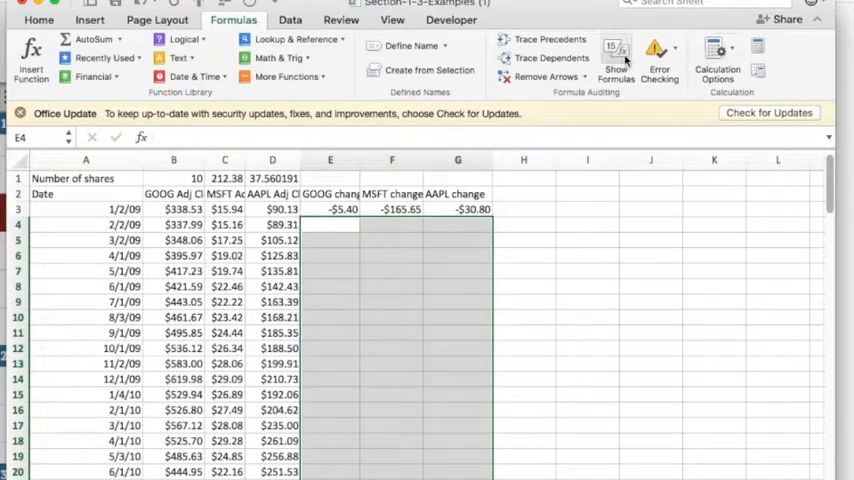
# Turn on Show Formulas and select B3 to confirm the first GOOG price is 338.53.
pyautogui.click(615, 60)
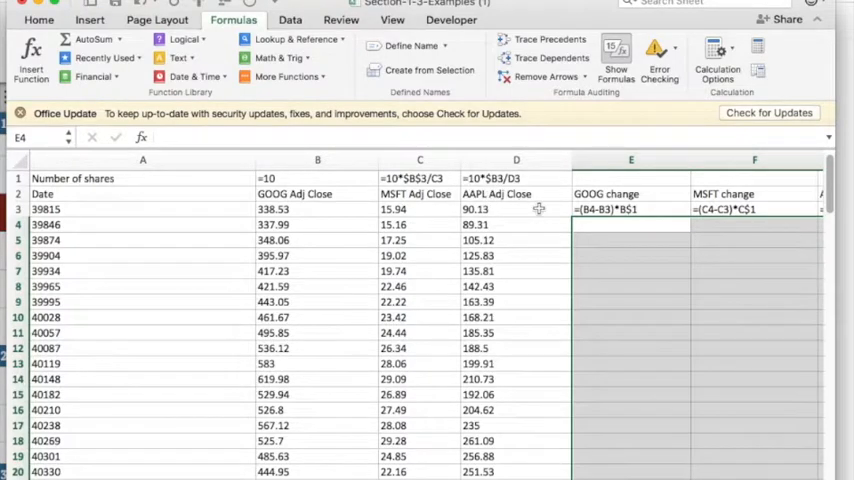
pyautogui.click(419, 160)
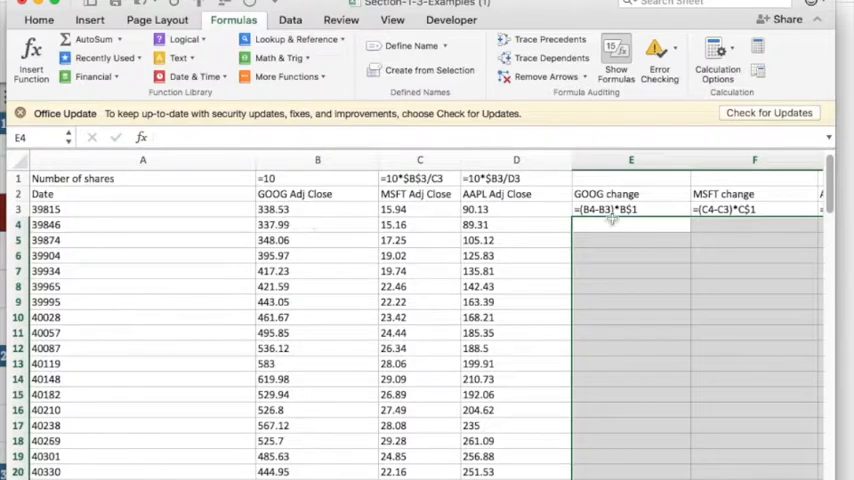
pyautogui.click(316, 209)
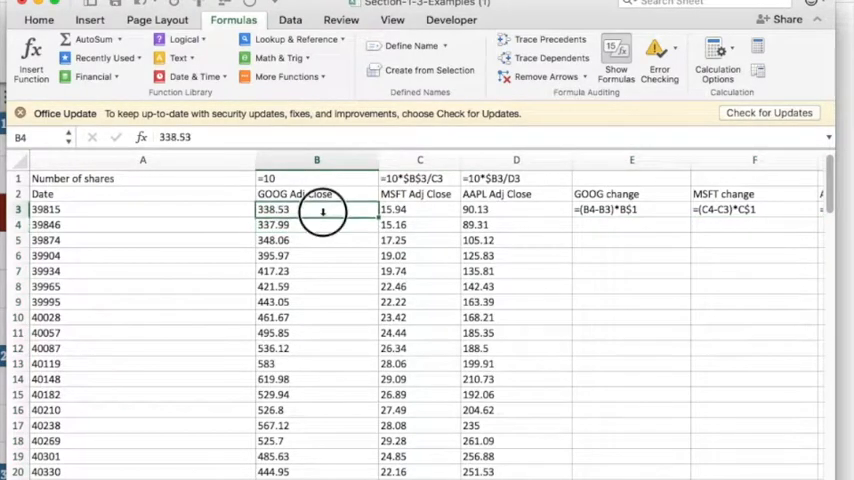
# Turn Show Formulas off and select the row 3 change cells E3:G3.
pyautogui.click(316, 209)
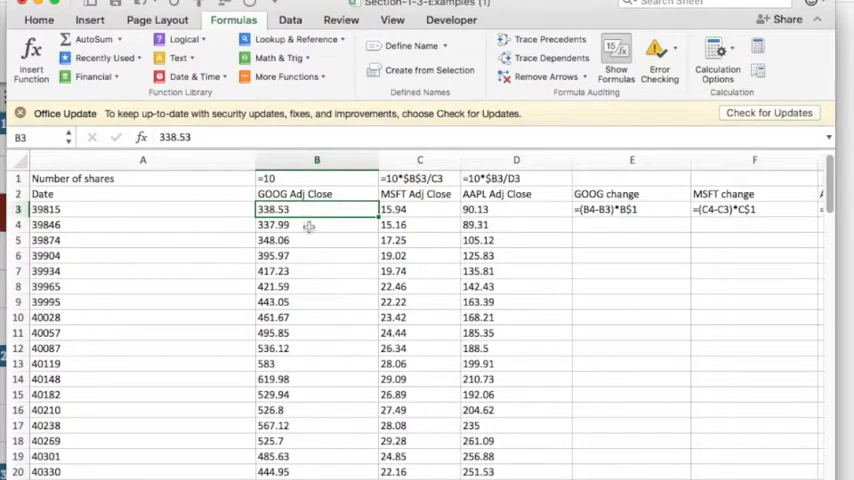
pyautogui.moveTo(618, 213)
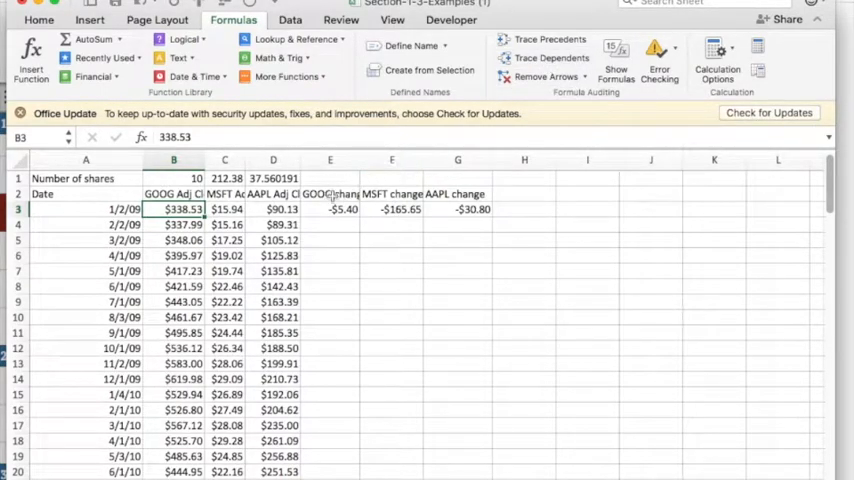
pyautogui.moveTo(330, 209); pyautogui.dragTo(457, 209)
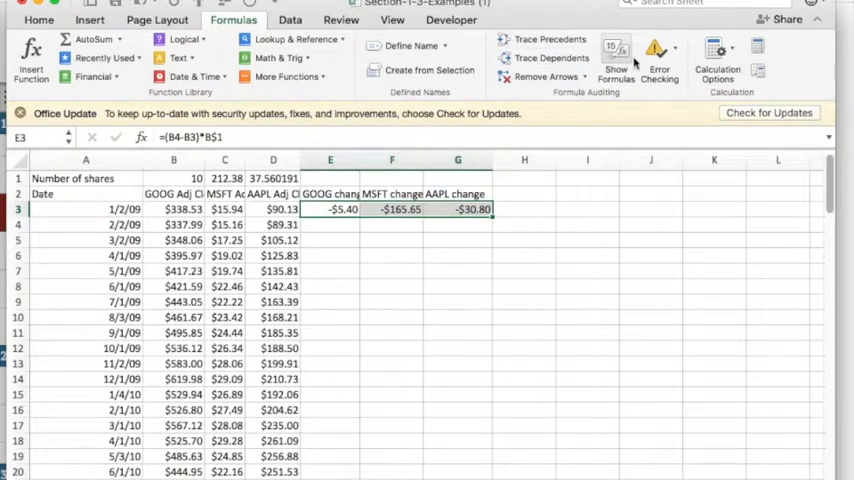
# Fill the E3:G3 GOOG, MSFT and AAPL change formulas down to row 37 with formulas shown.
pyautogui.click(616, 55)
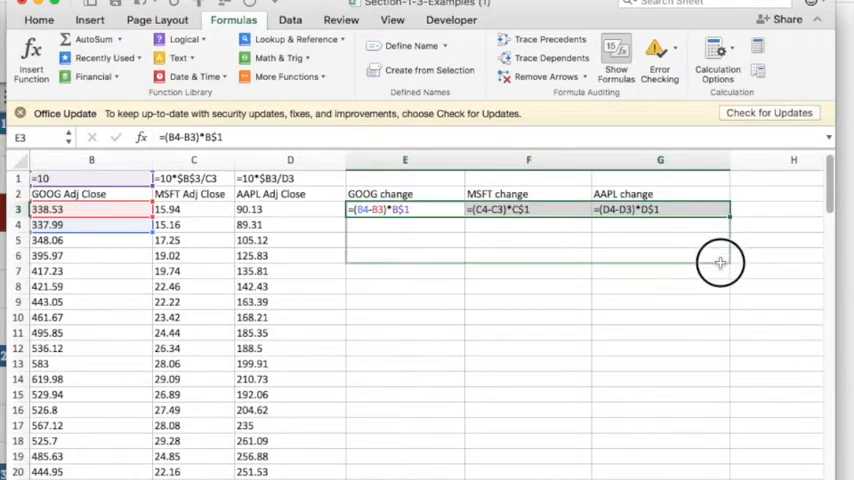
pyautogui.moveTo(720, 215); pyautogui.dragTo(720, 262)
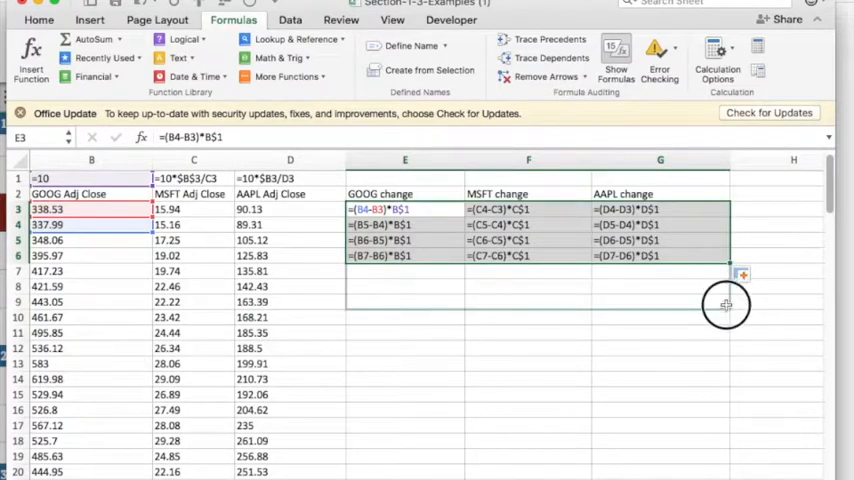
pyautogui.scroll(-3)
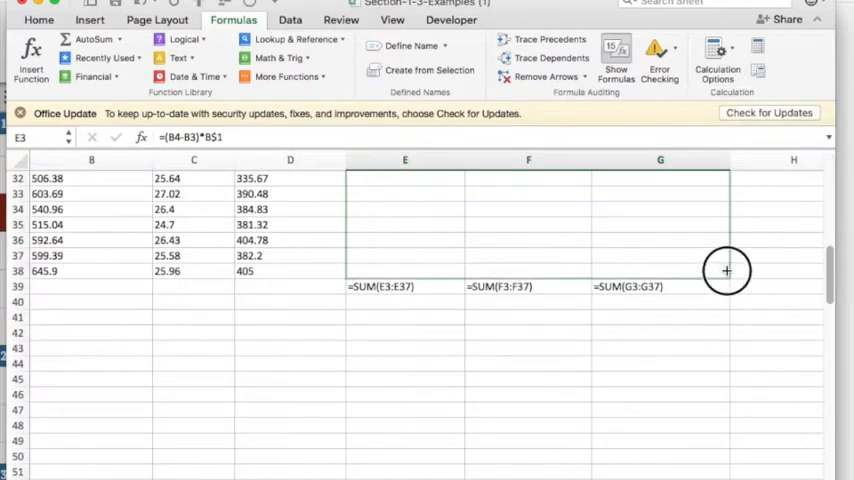
pyautogui.moveTo(726, 270); pyautogui.dragTo(726, 260)
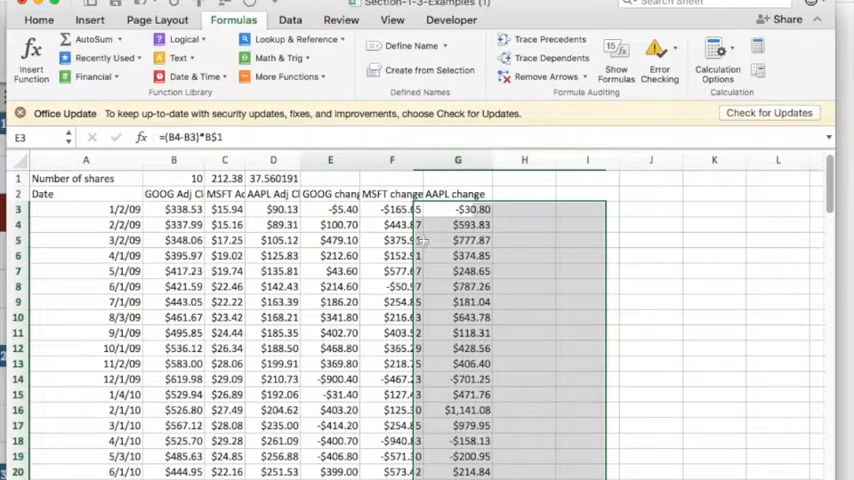
# Scroll to row 39 to review cumulative totals $3,073.70, $2,128.02 and $11,826.58.
pyautogui.click(457, 208)
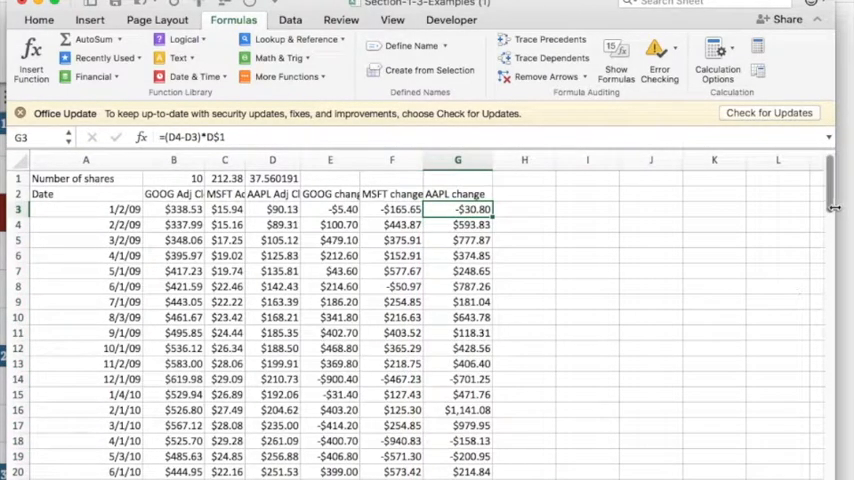
pyautogui.scroll(-3)
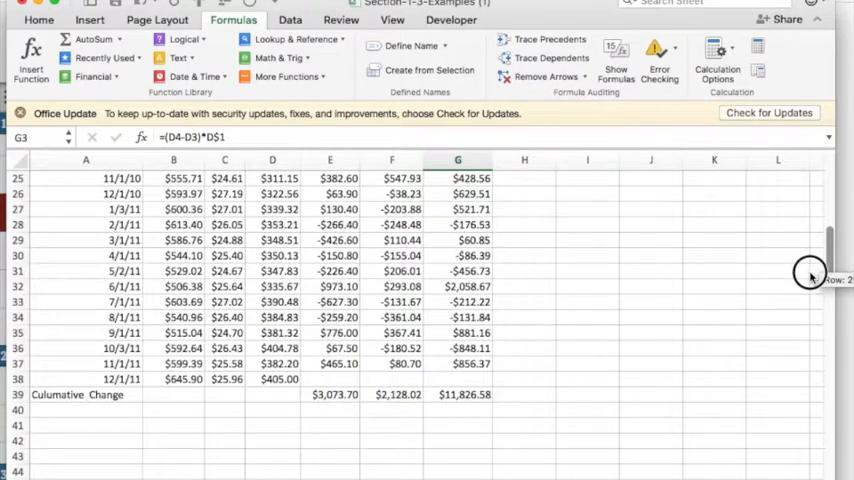
pyautogui.moveTo(598, 323)
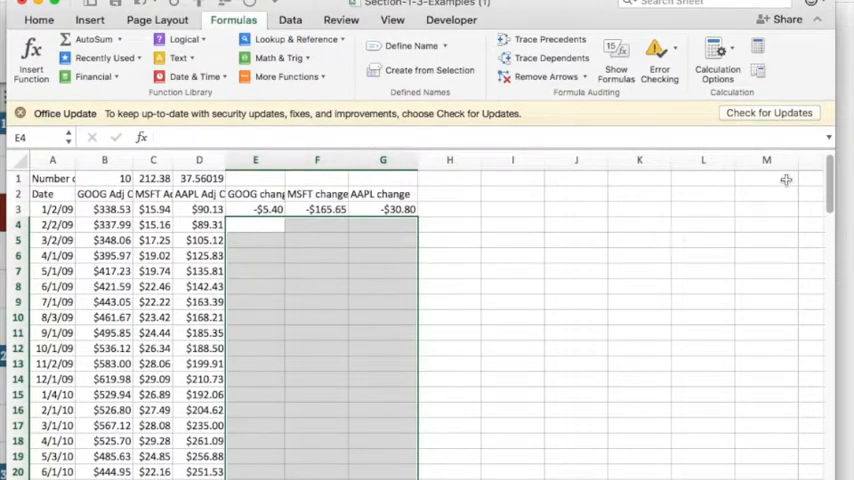
pyautogui.moveTo(485, 255)
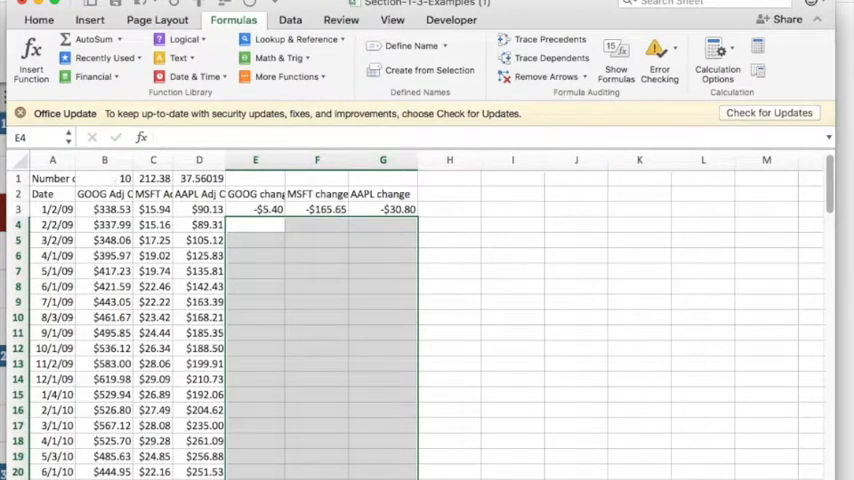
# Scroll the sheet to check the share cells, including C1 named SharesMSFT.
pyautogui.scroll(-3)
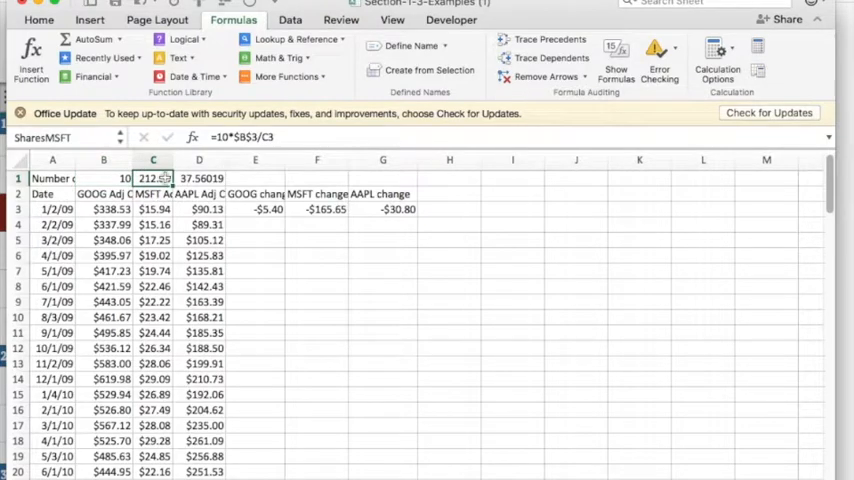
# Check the AAPL share cell's name in D1, then select a row 3 cell.
pyautogui.click(199, 178)
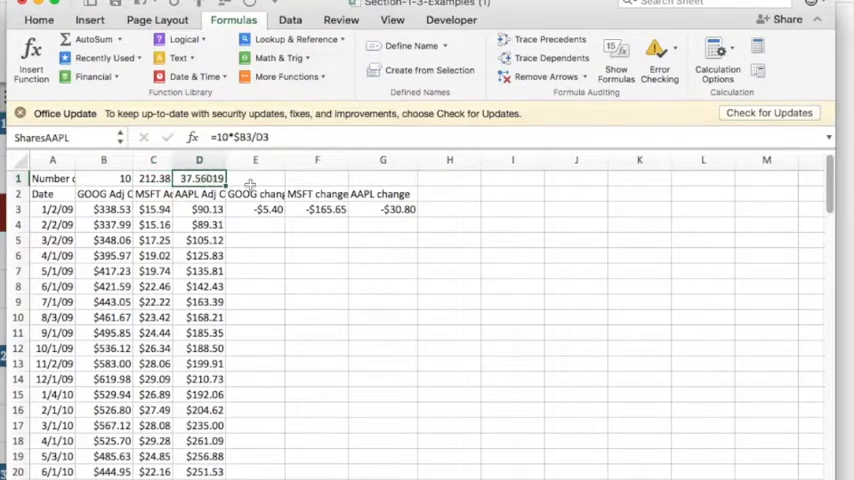
pyautogui.click(255, 209)
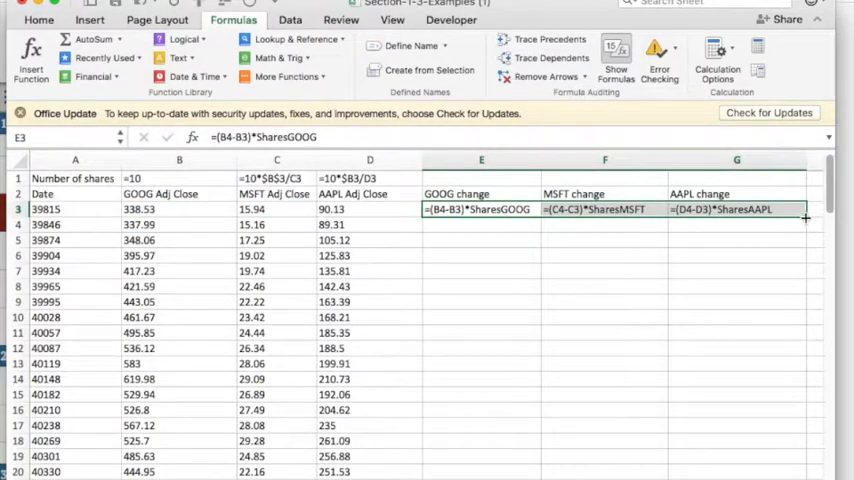
pyautogui.moveTo(805, 217)
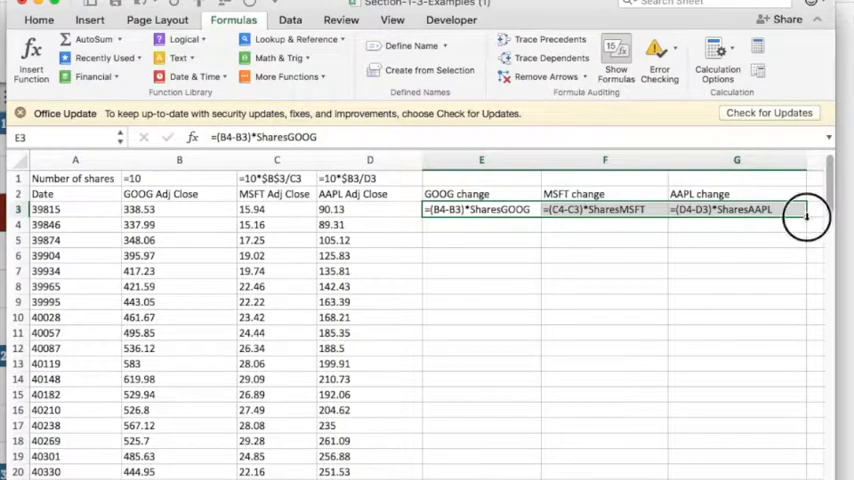
# Scroll through the sheet to review the filled name-based change formulas down to row 37.
pyautogui.scroll(-3)
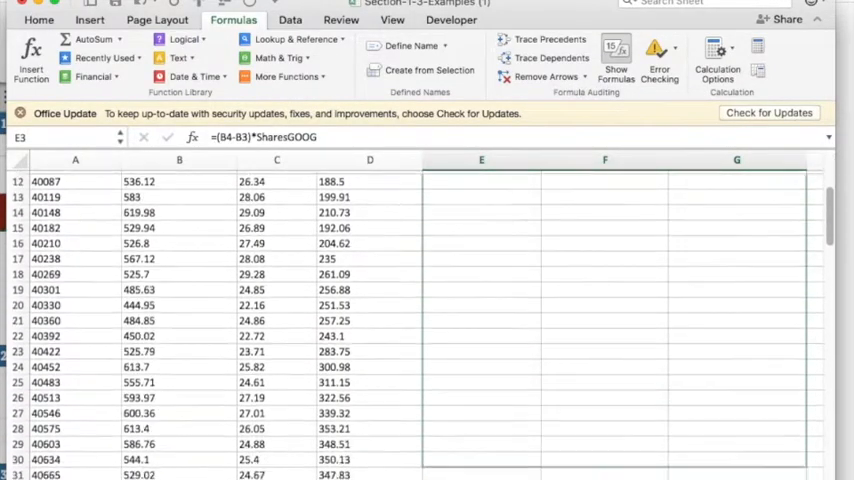
pyautogui.scroll(-3)
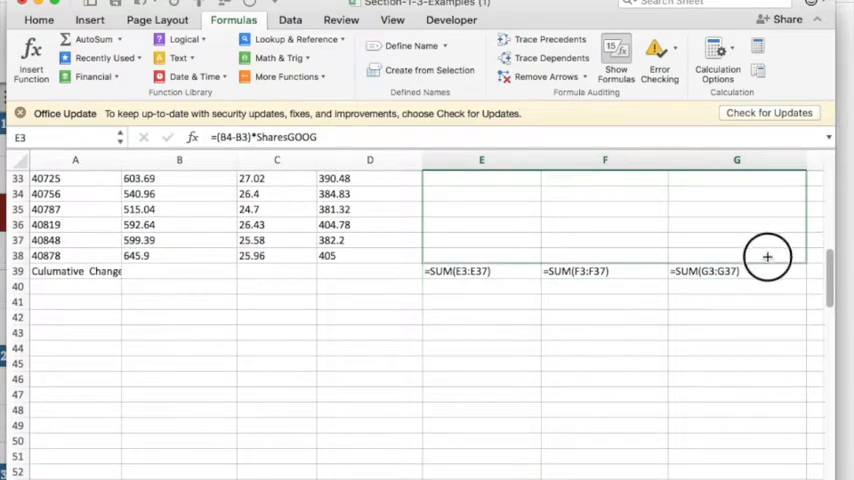
pyautogui.scroll(3)
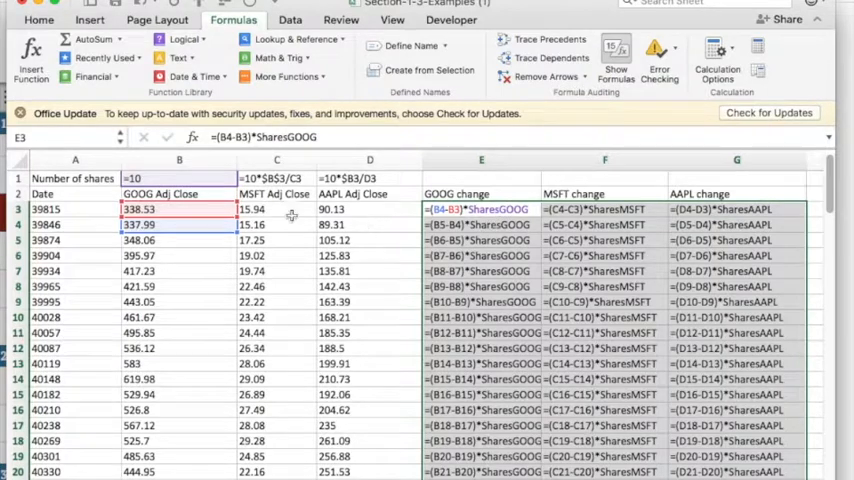
pyautogui.moveTo(468, 240)
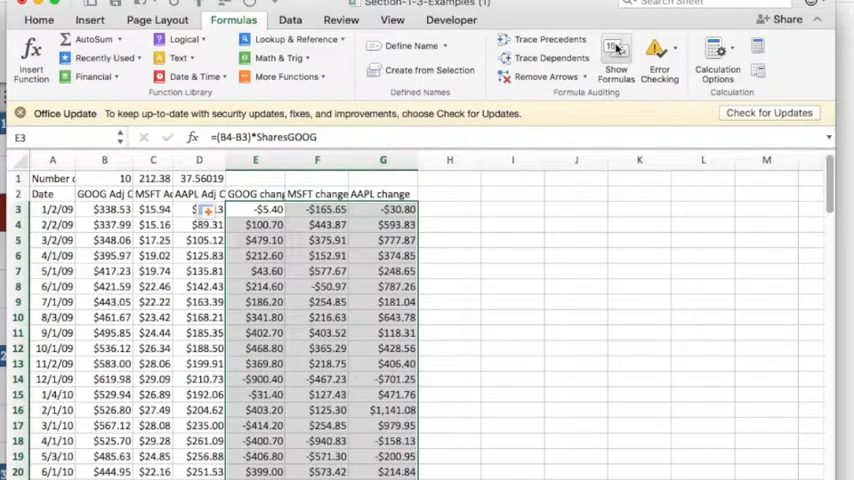
pyautogui.moveTo(615, 48)
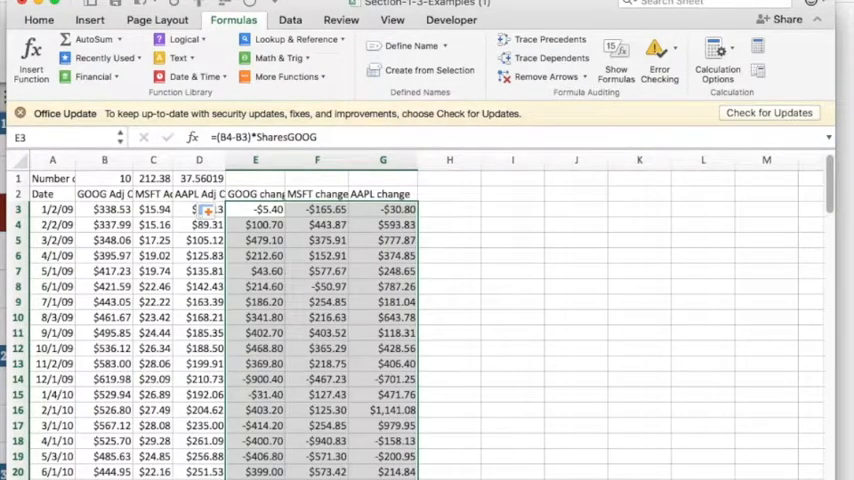